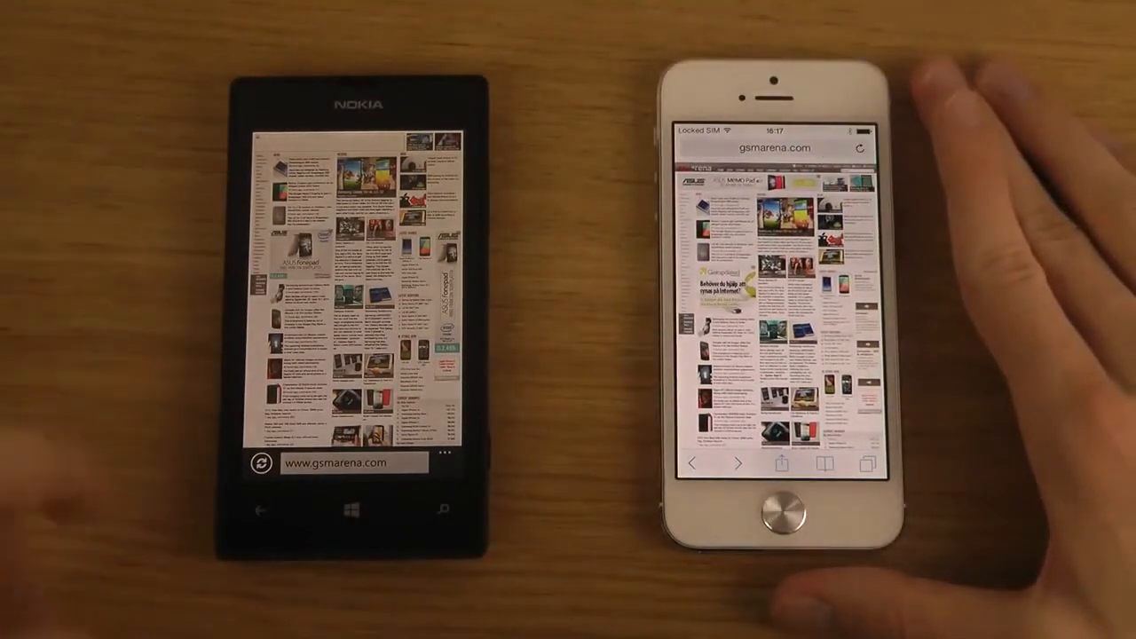
Try the address bars on both phones and the iPhone's share sheet, then dismiss it.
{"action": "left_click", "coordinate": [354, 462]}
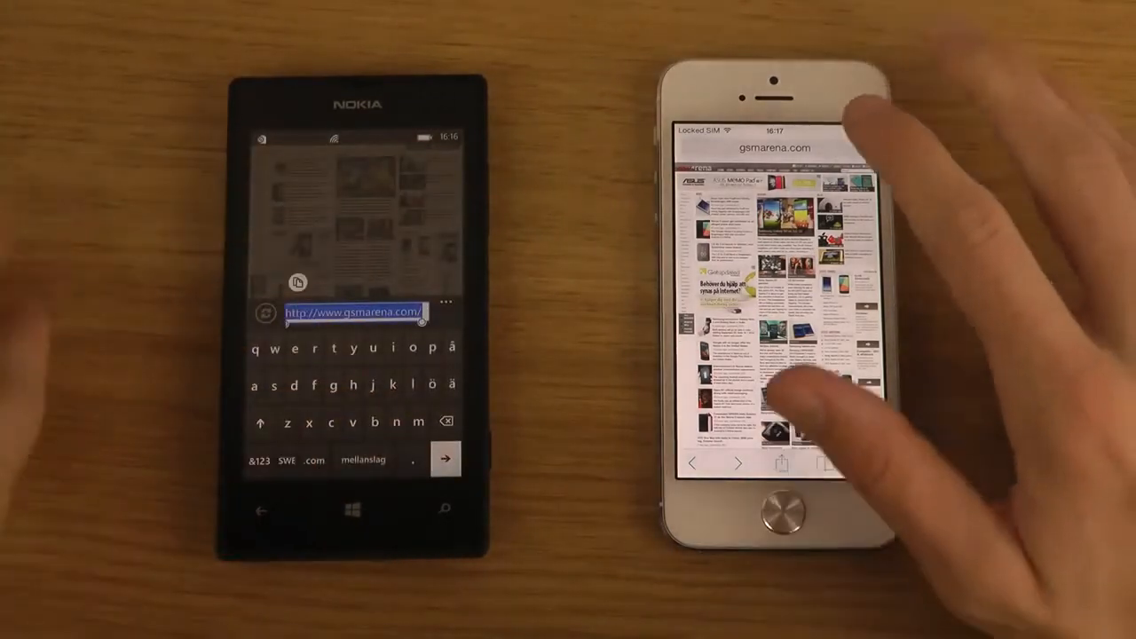
{"action": "left_click", "coordinate": [774, 147]}
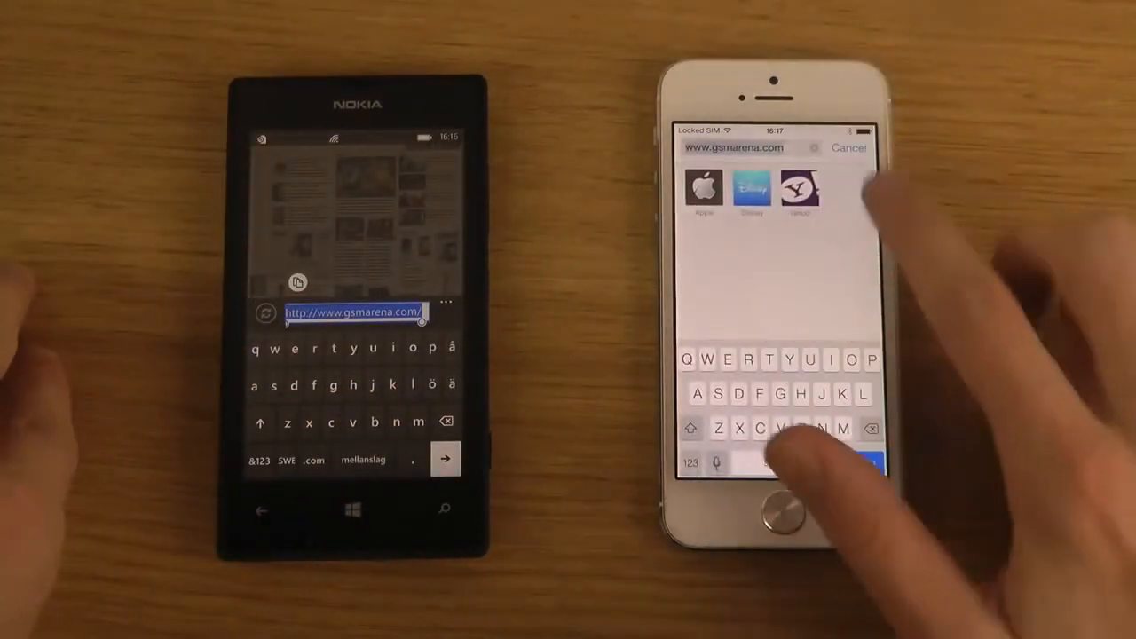
{"action": "left_click", "coordinate": [843, 462]}
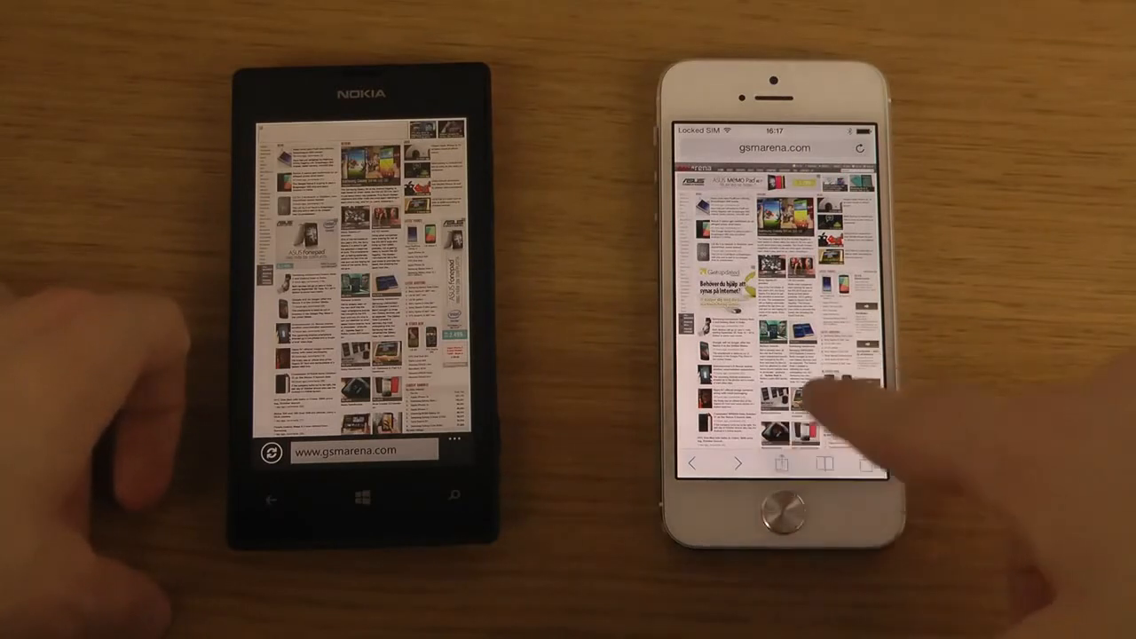
{"action": "left_click", "coordinate": [777, 464]}
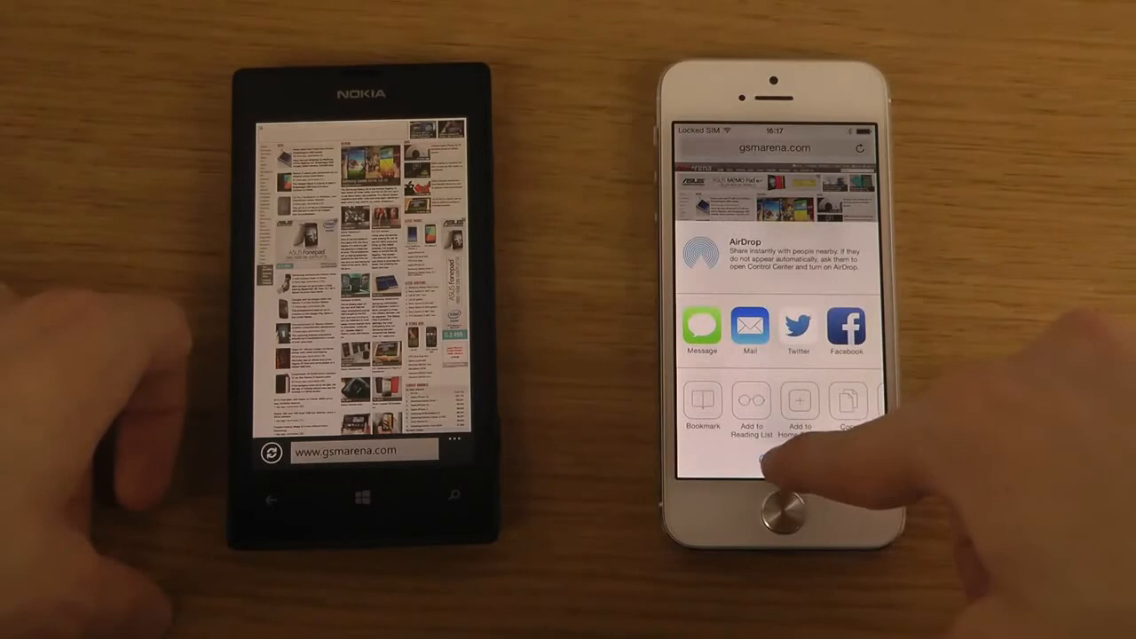
{"action": "left_click", "coordinate": [703, 398]}
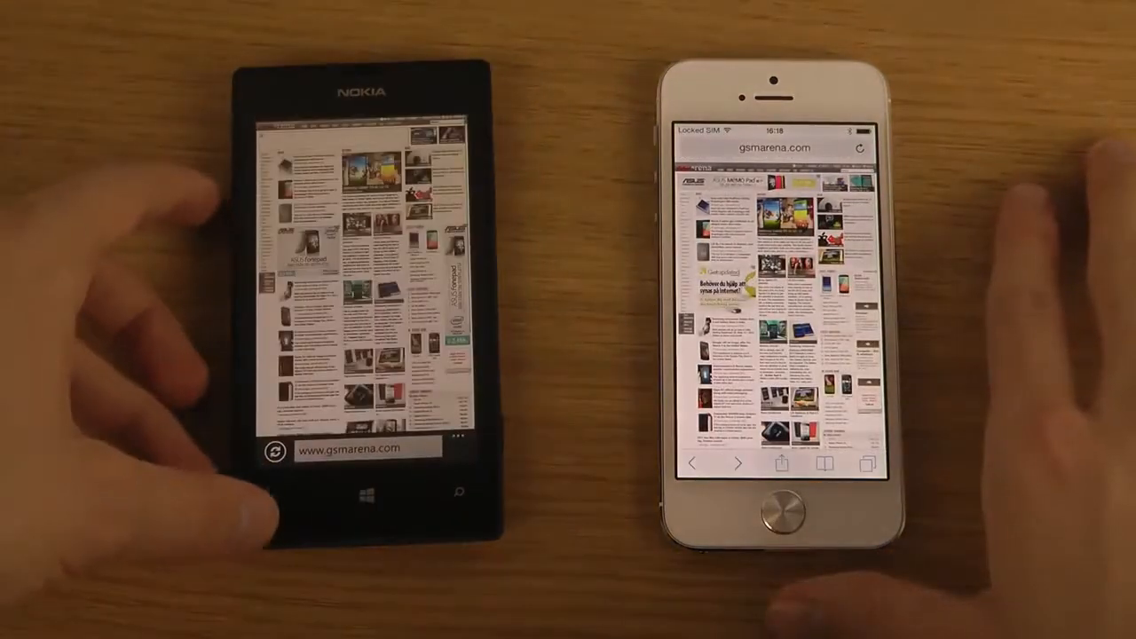
Scroll the GSMArena homepage down to the IFA 2013 Various brands story on both phones.
{"action": "scroll", "scroll_direction": "down", "scroll_amount": 3}
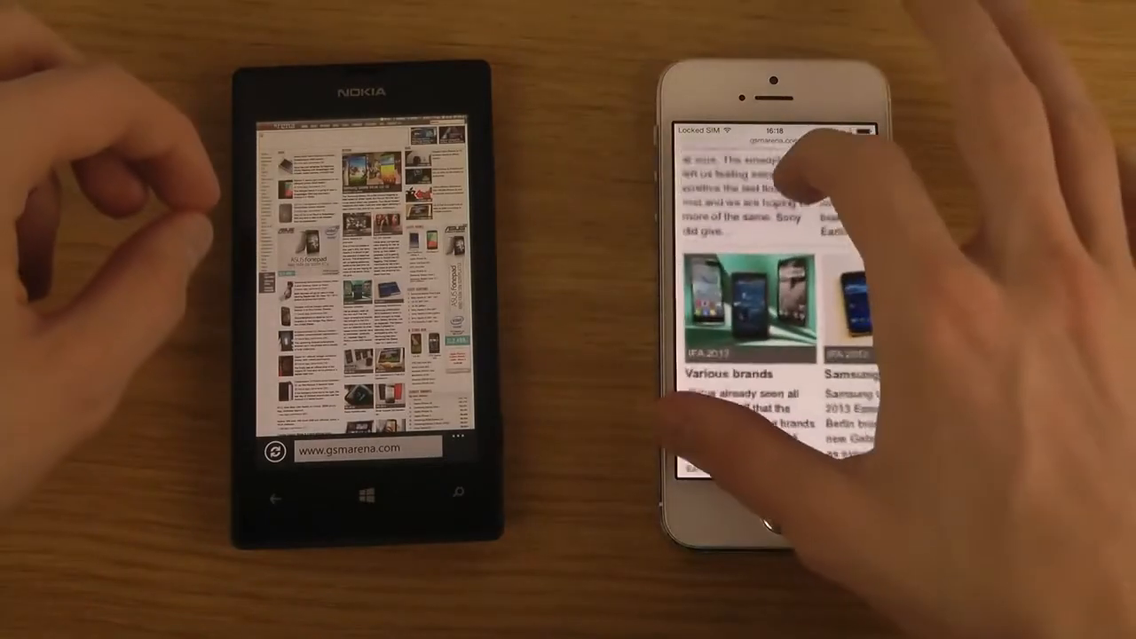
{"action": "scroll", "scroll_direction": "down", "scroll_amount": 3}
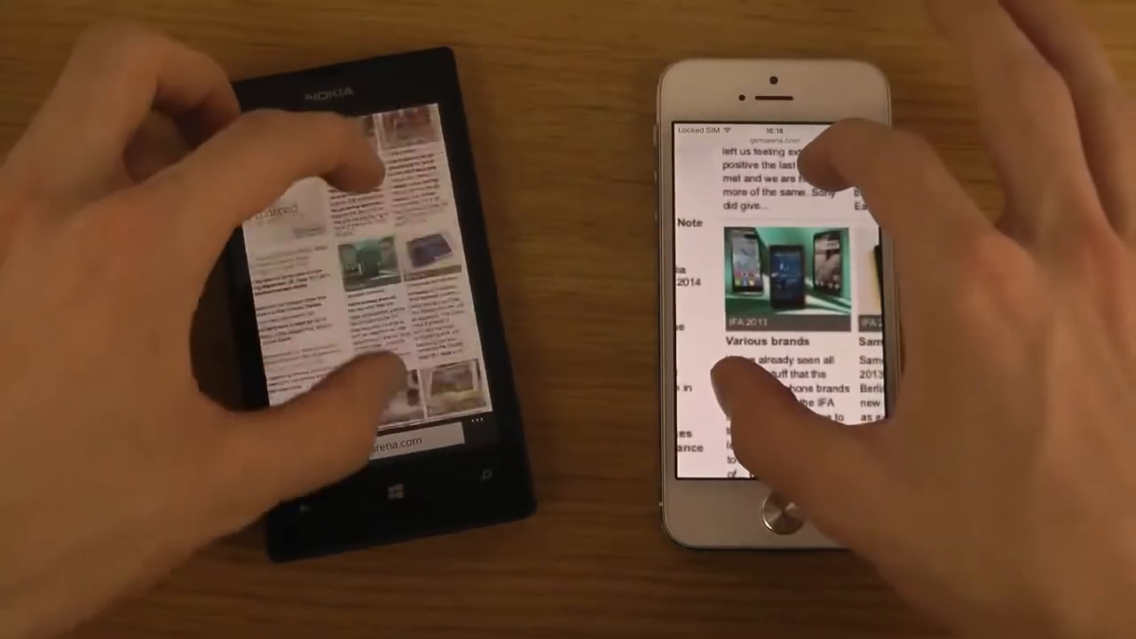
{"action": "scroll", "scroll_direction": "down", "scroll_amount": 3}
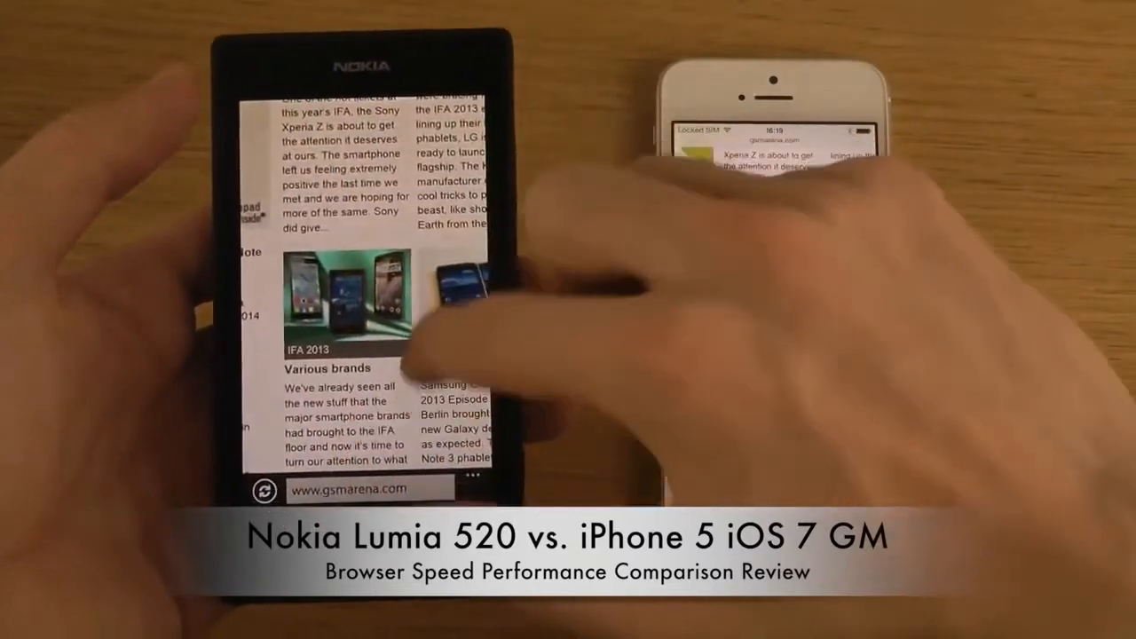
Scroll down through the IFA 2013: Various brands article on both phones.
{"action": "scroll", "scroll_direction": "down", "scroll_amount": 3}
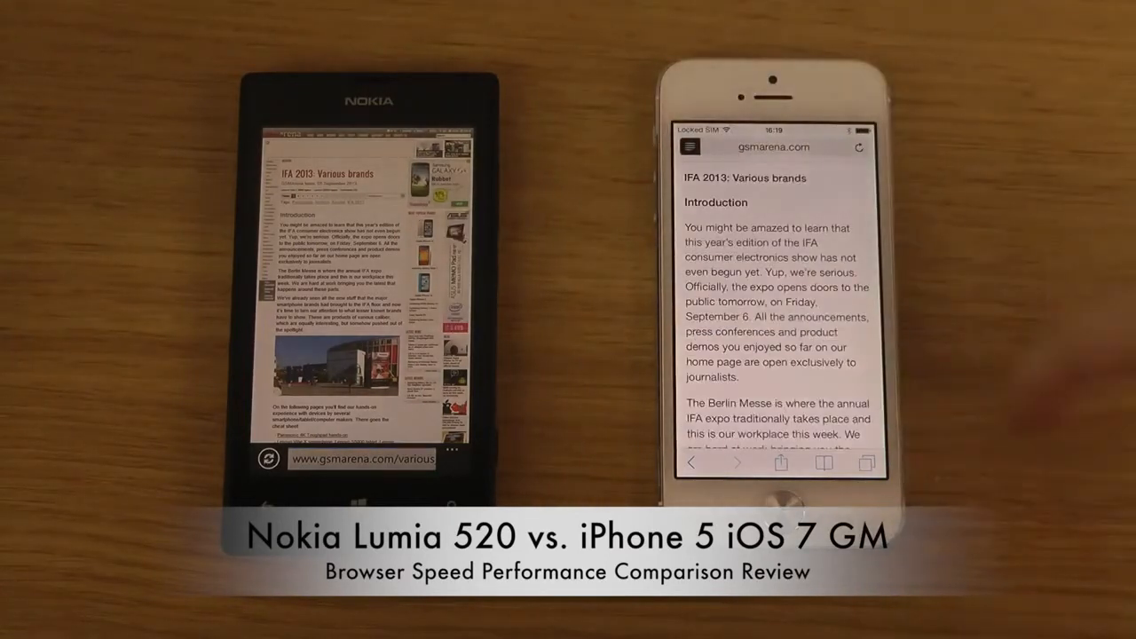
{"action": "scroll", "scroll_direction": "down", "scroll_amount": 3}
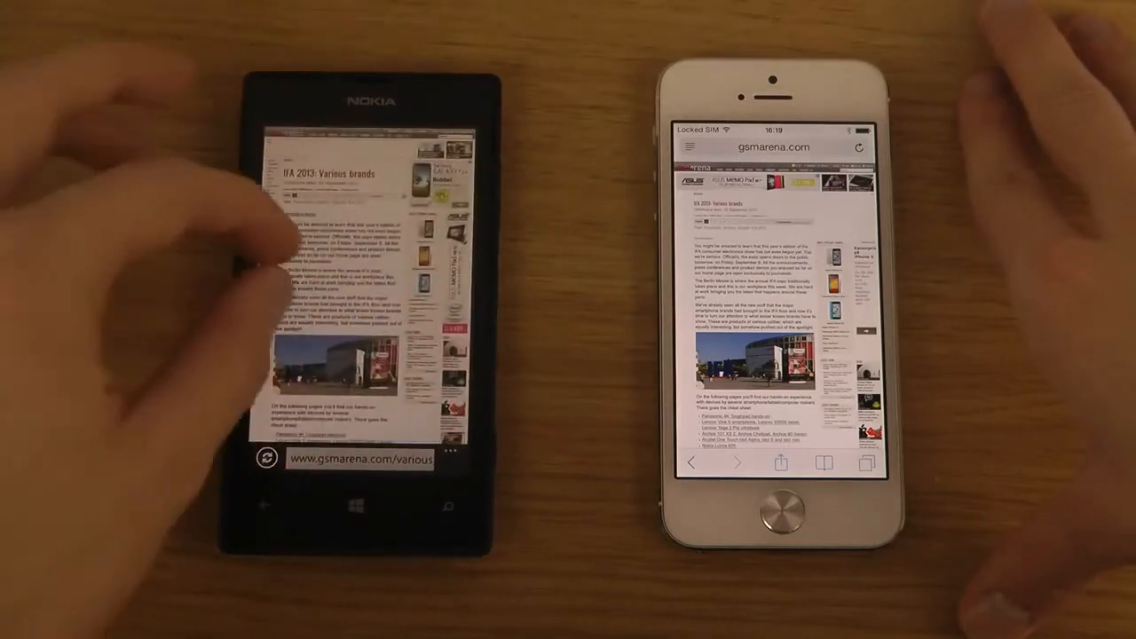
{"action": "scroll", "scroll_direction": "down", "scroll_amount": 3}
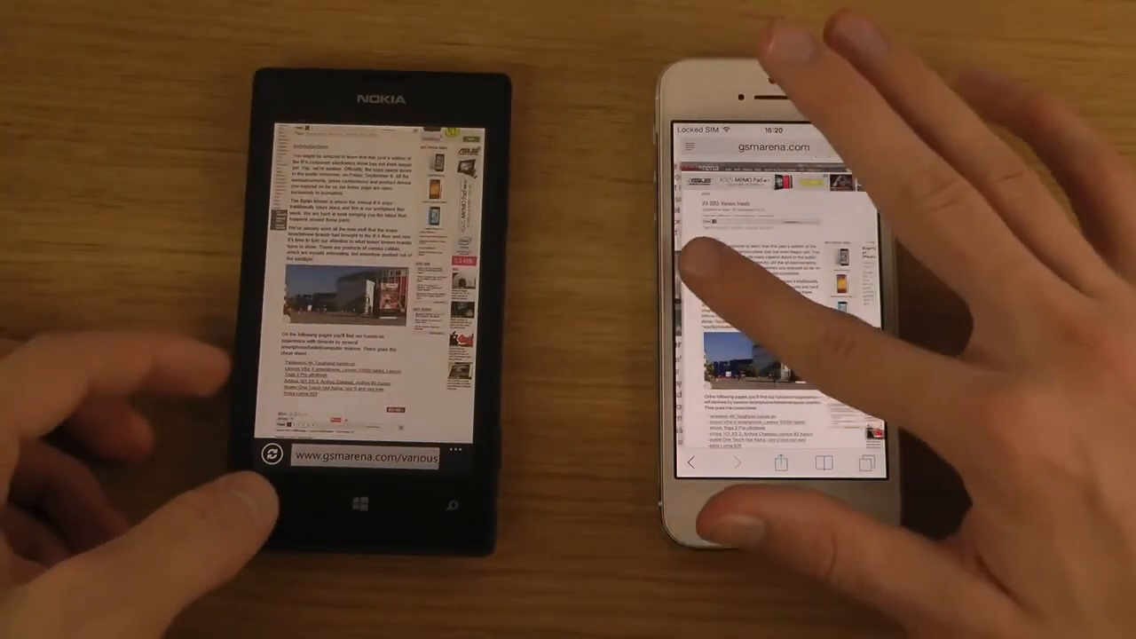
Scroll down to reach the Galaxy S4 vs. LG G2 Neighbor squabble article.
{"action": "scroll", "scroll_direction": "down", "scroll_amount": 3}
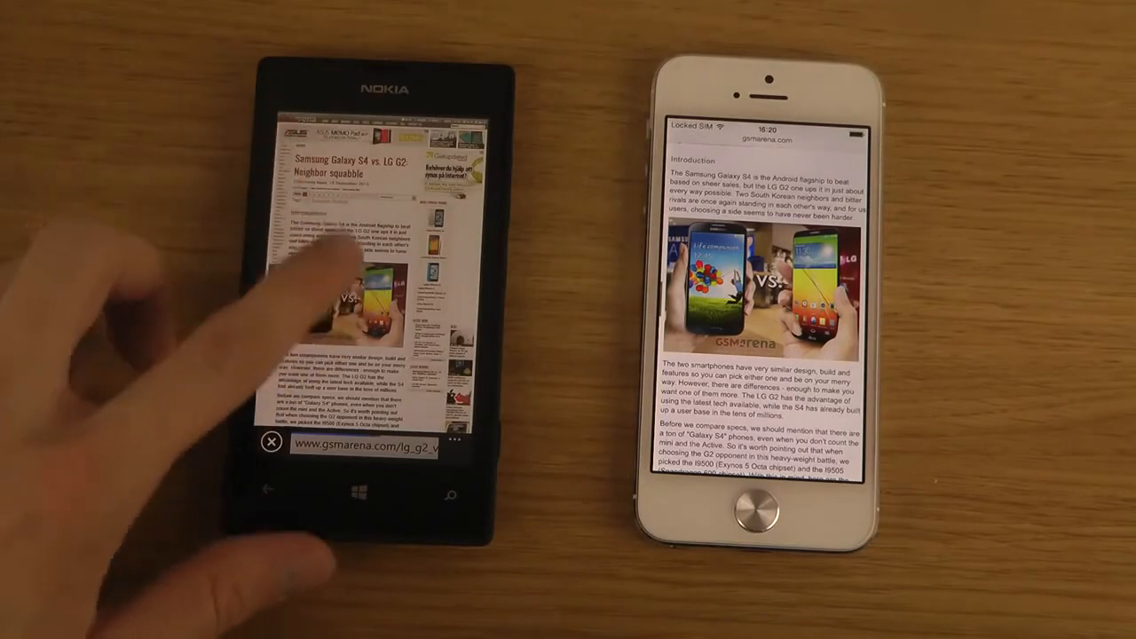
Swipe further down the Galaxy S4 vs. LG G2 article, the iPhone reaching the page end.
{"action": "scroll", "scroll_direction": "down", "scroll_amount": 3}
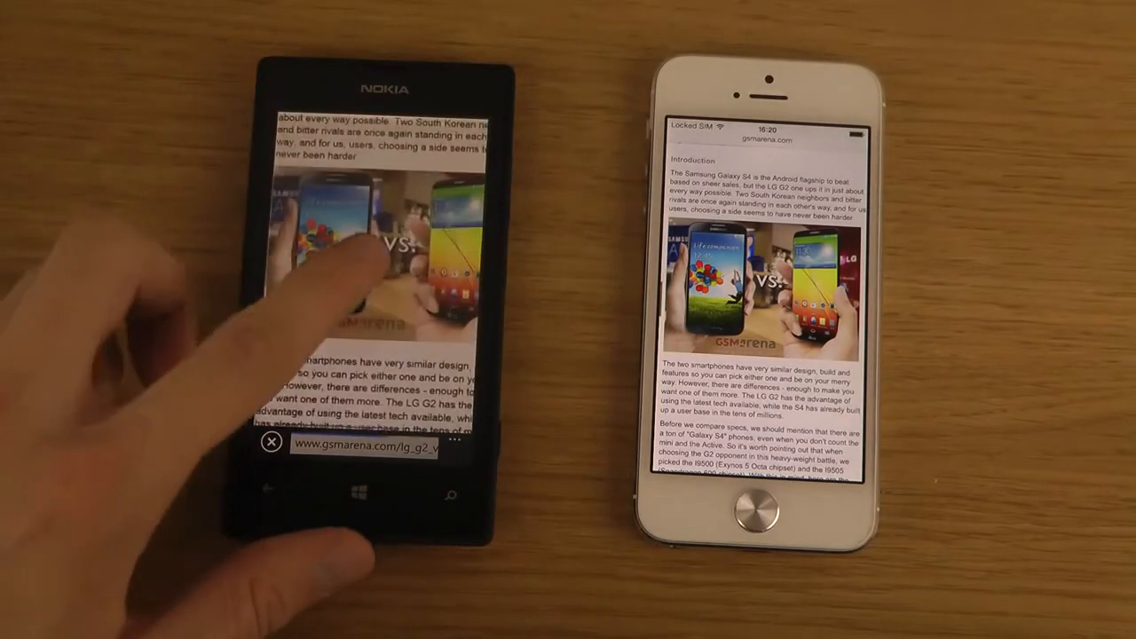
{"action": "scroll", "scroll_direction": "down", "scroll_amount": 3}
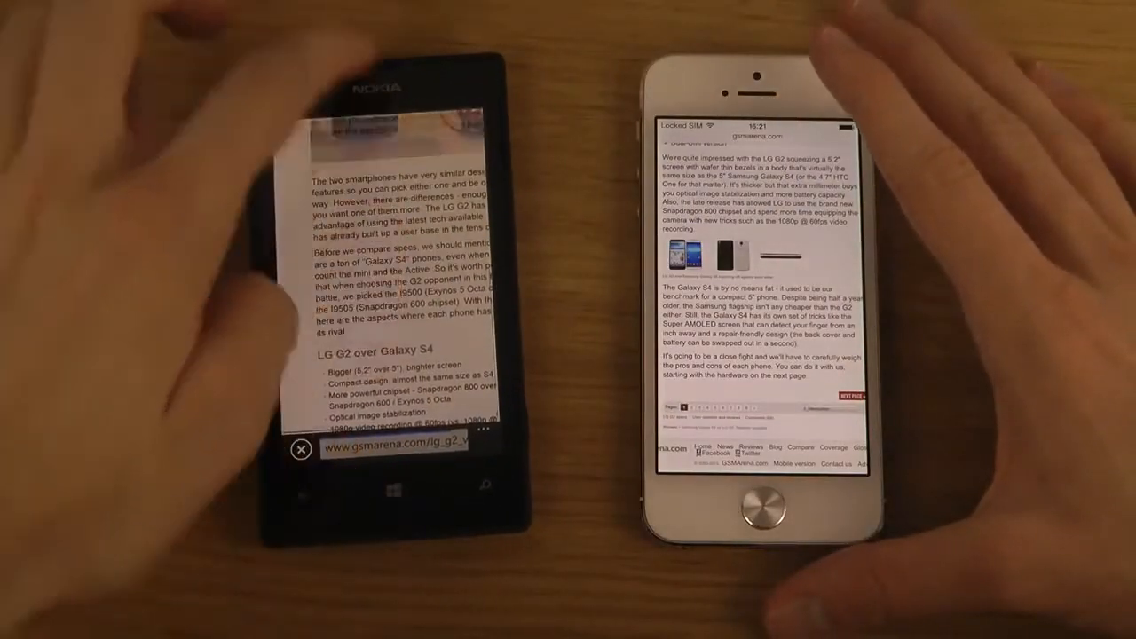
Scroll through the article again and switch Safari from Reader back to the full web page.
{"action": "scroll", "scroll_direction": "down", "scroll_amount": 3}
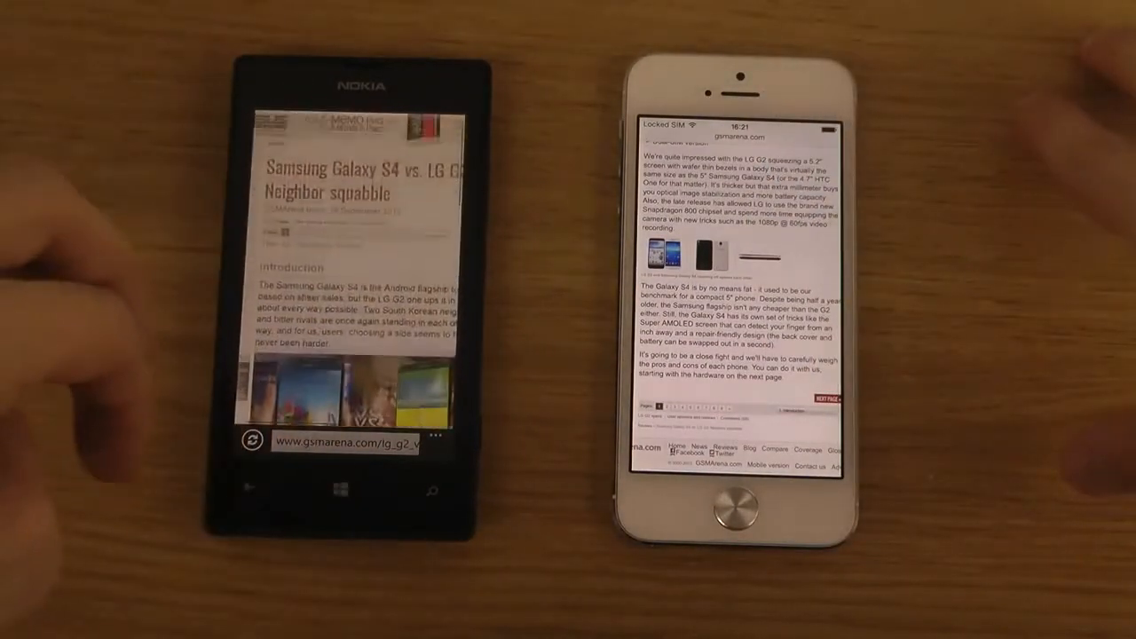
{"action": "scroll", "scroll_direction": "down", "scroll_amount": 3}
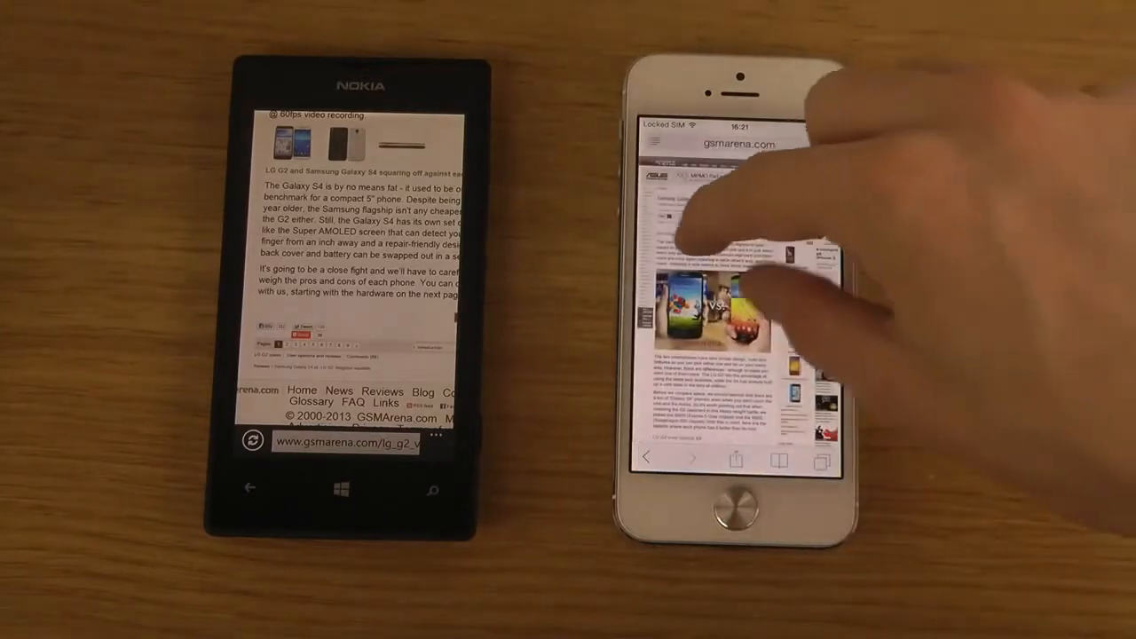
{"action": "scroll", "scroll_direction": "down", "scroll_amount": 3}
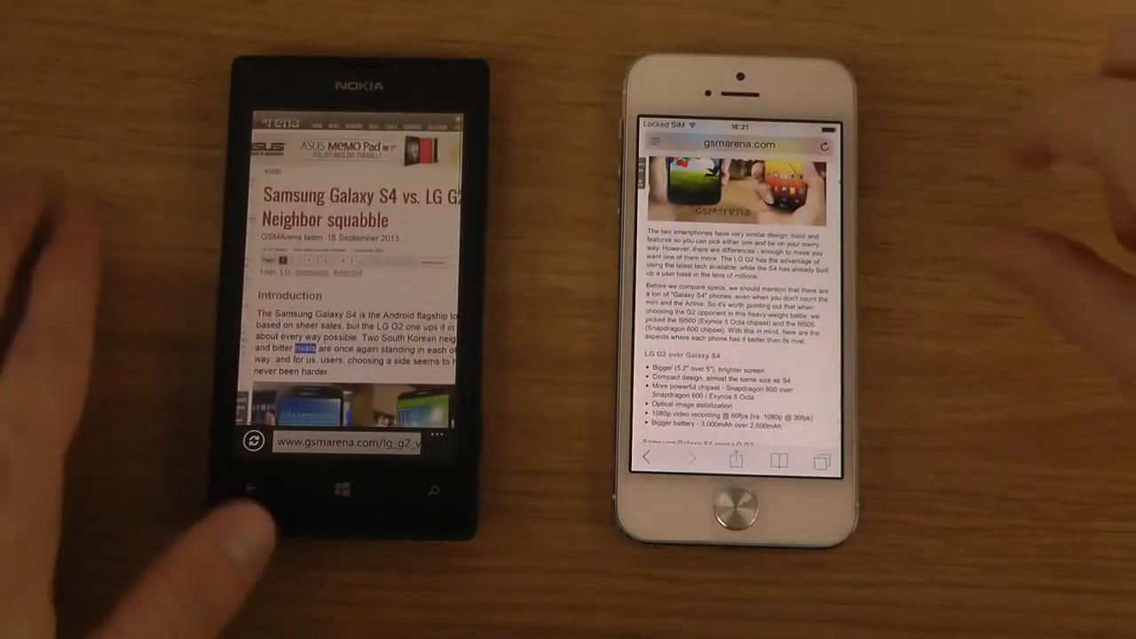
{"action": "scroll", "scroll_direction": "down", "scroll_amount": 3}
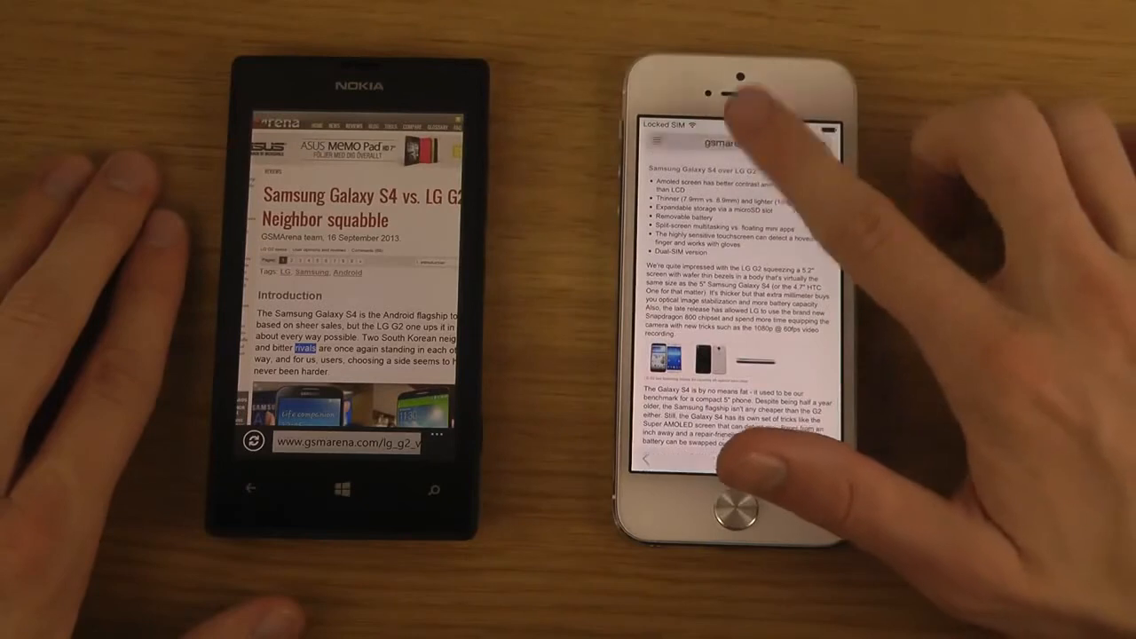
{"action": "left_click", "coordinate": [714, 144]}
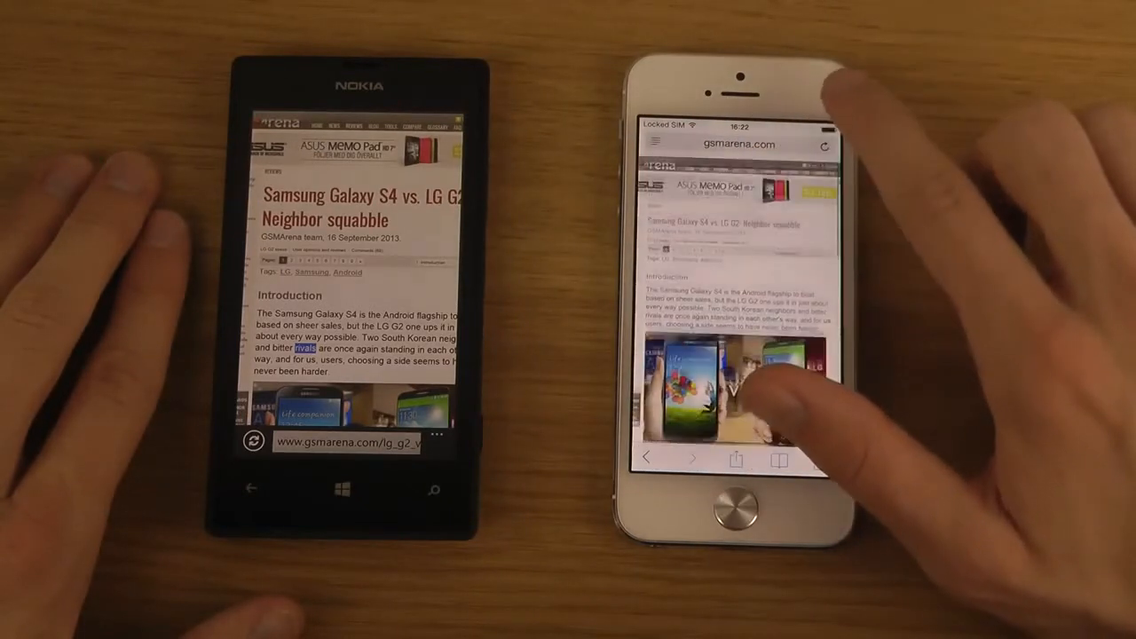
Scroll down the article past the title to the introduction and comparison photo.
{"action": "scroll", "scroll_direction": "down", "scroll_amount": 3}
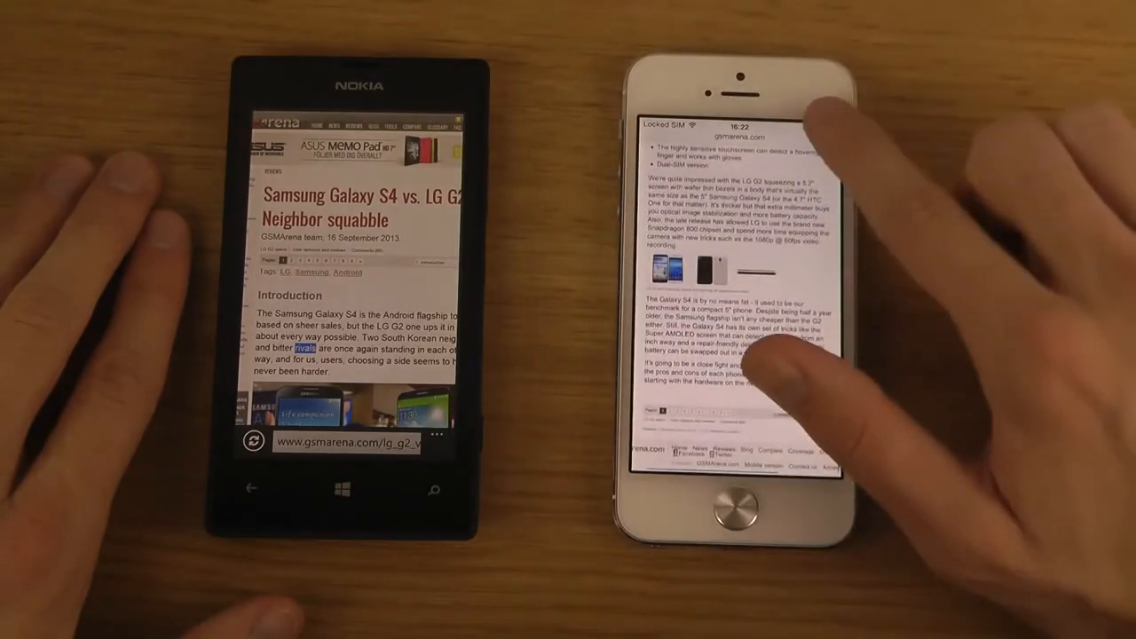
{"action": "scroll", "scroll_direction": "down", "scroll_amount": 3}
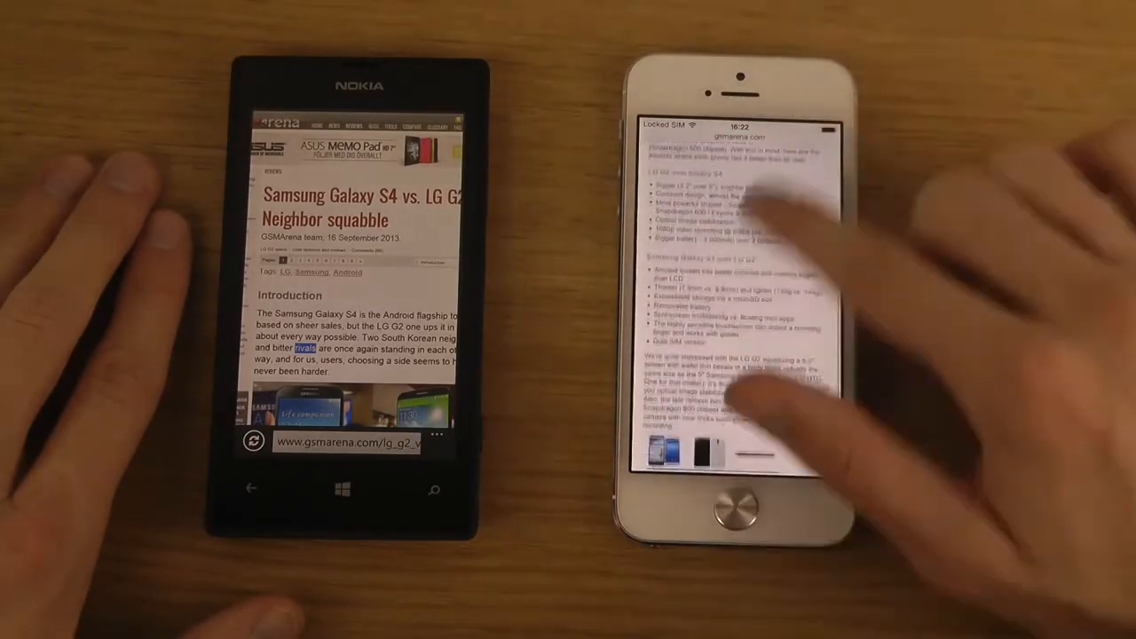
{"action": "scroll", "scroll_direction": "down", "scroll_amount": 3}
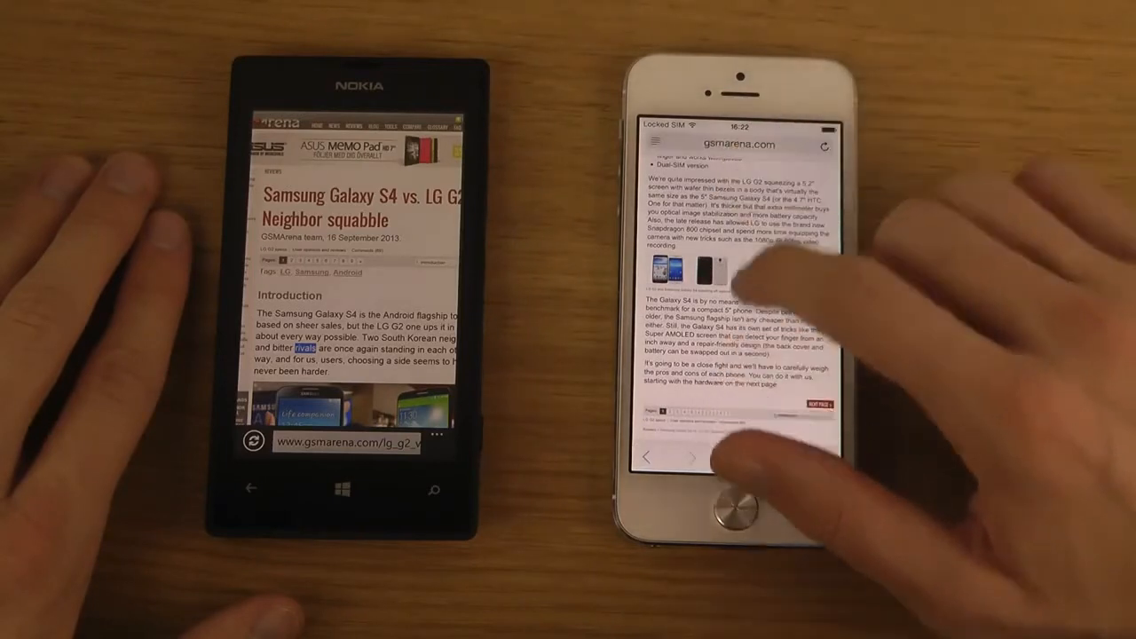
{"action": "scroll", "scroll_direction": "down", "scroll_amount": 3}
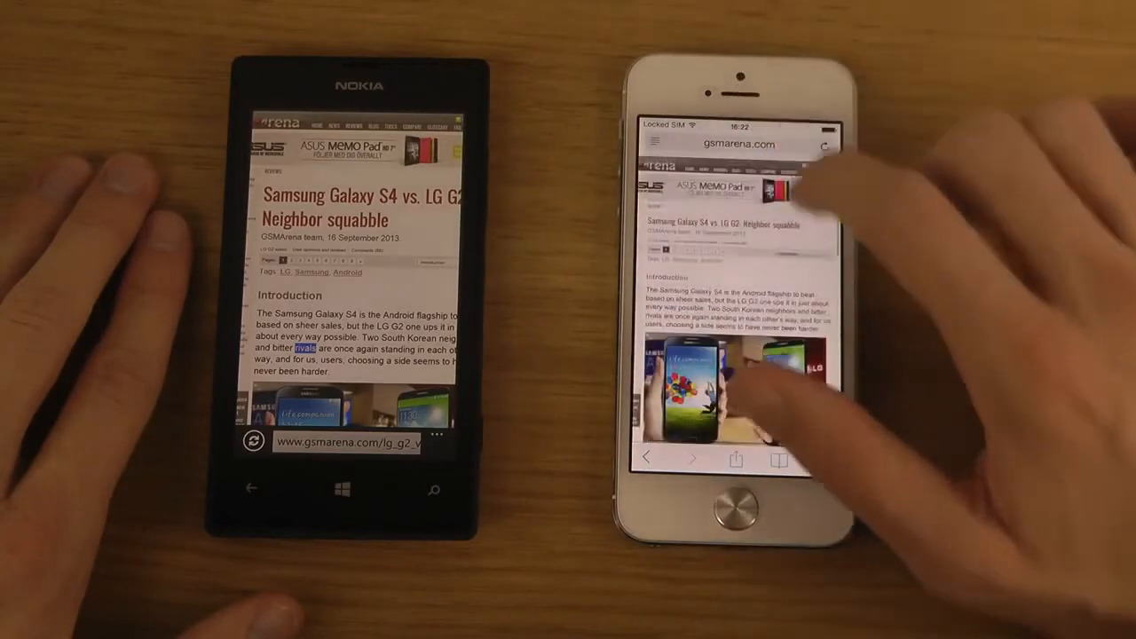
{"action": "scroll", "scroll_direction": "down", "scroll_amount": 3}
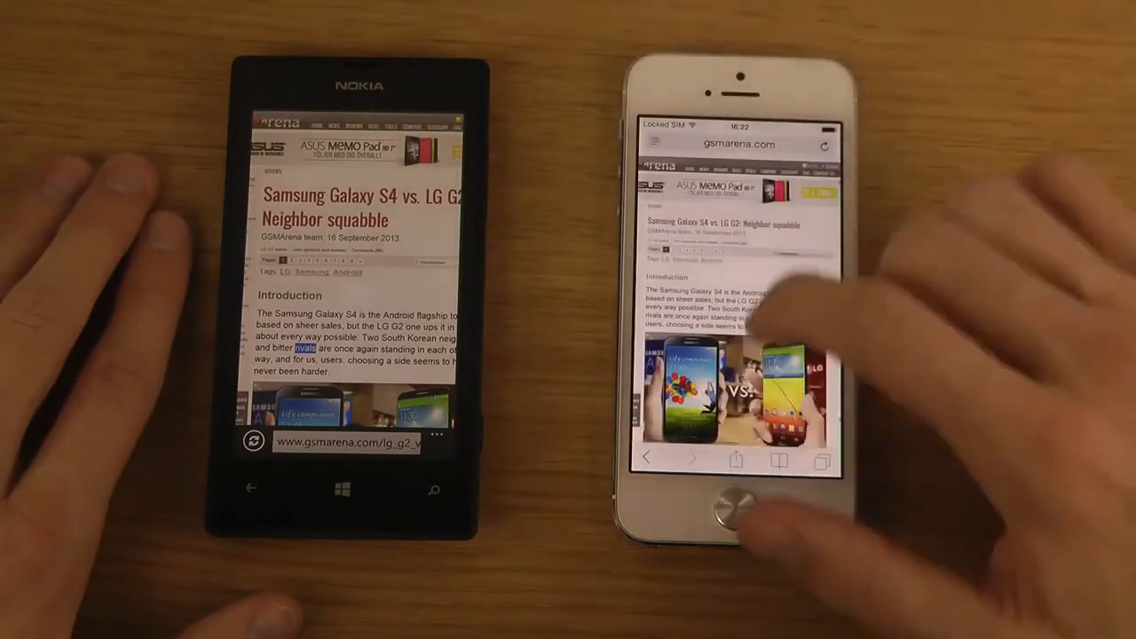
{"action": "scroll", "scroll_direction": "down", "scroll_amount": 3}
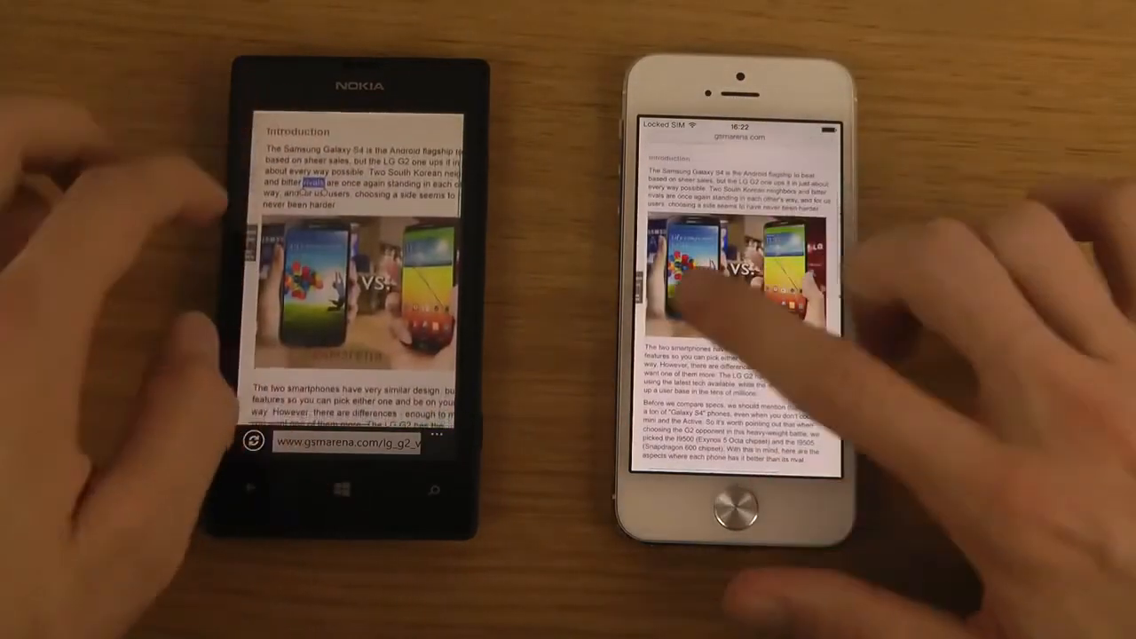